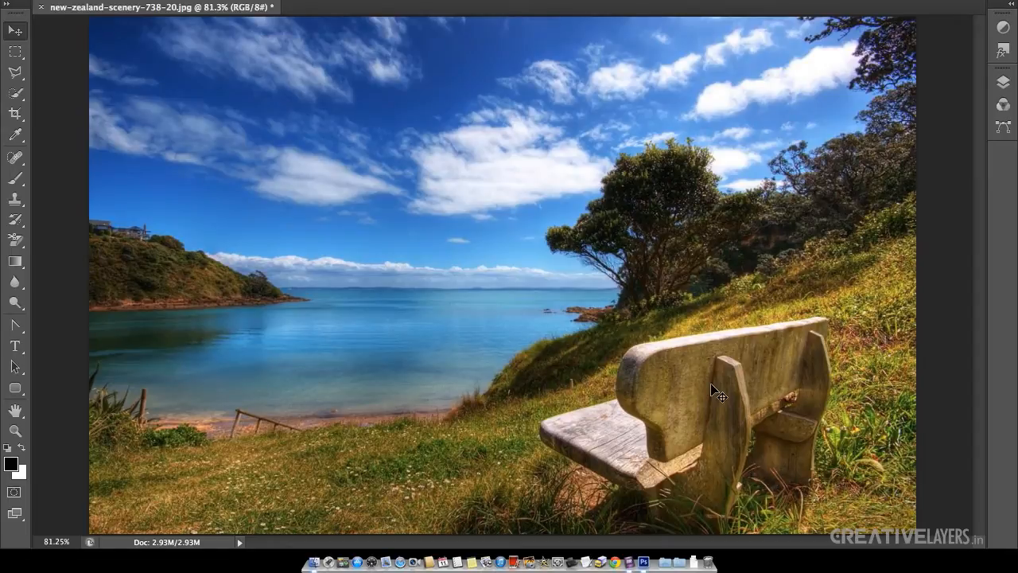
# Step: Activate the Quick Selection Tool from the Tools panel for the scenery photo
pyautogui.click(12, 30)
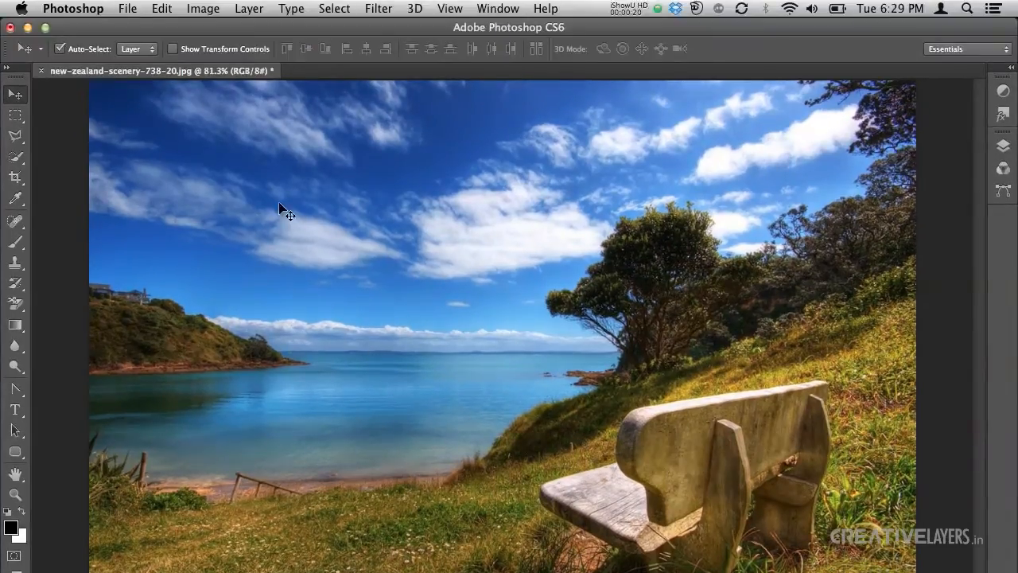
pyautogui.click(15, 157)
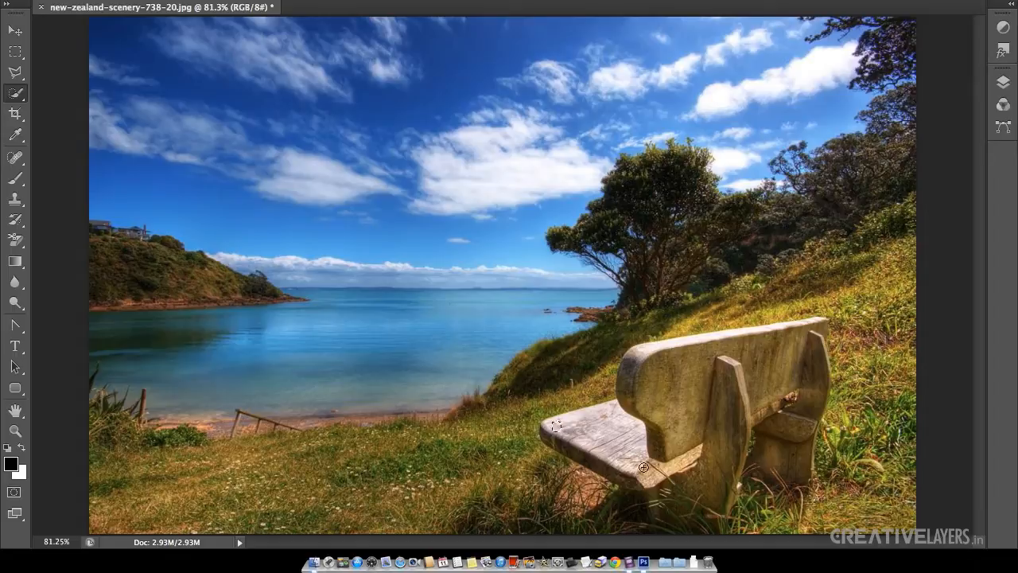
# Step: Paint over the wooden bench so the selection outline surrounds it and the grass beneath
pyautogui.moveTo(557, 425); pyautogui.dragTo(641, 478)
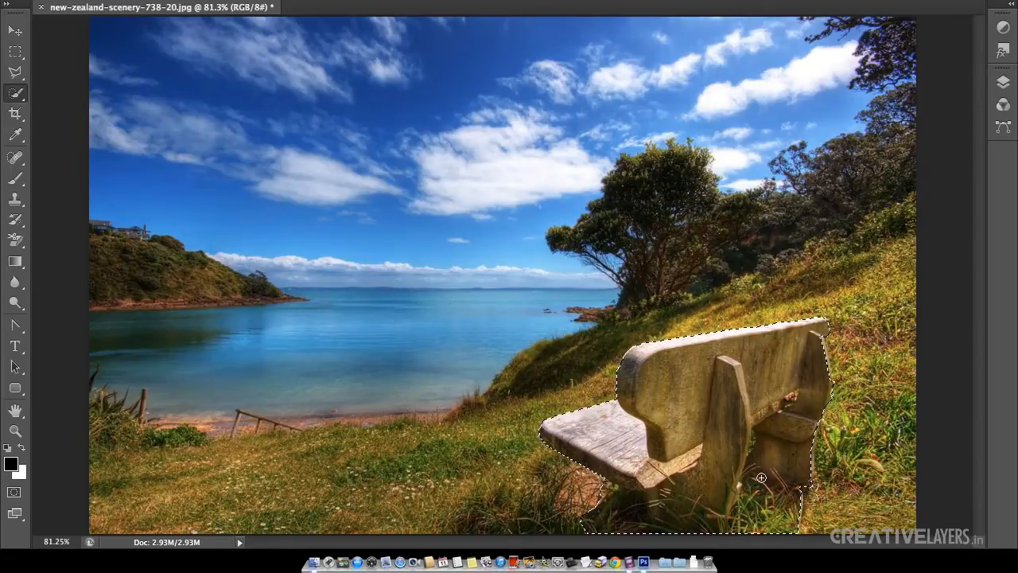
pyautogui.moveTo(775, 507)
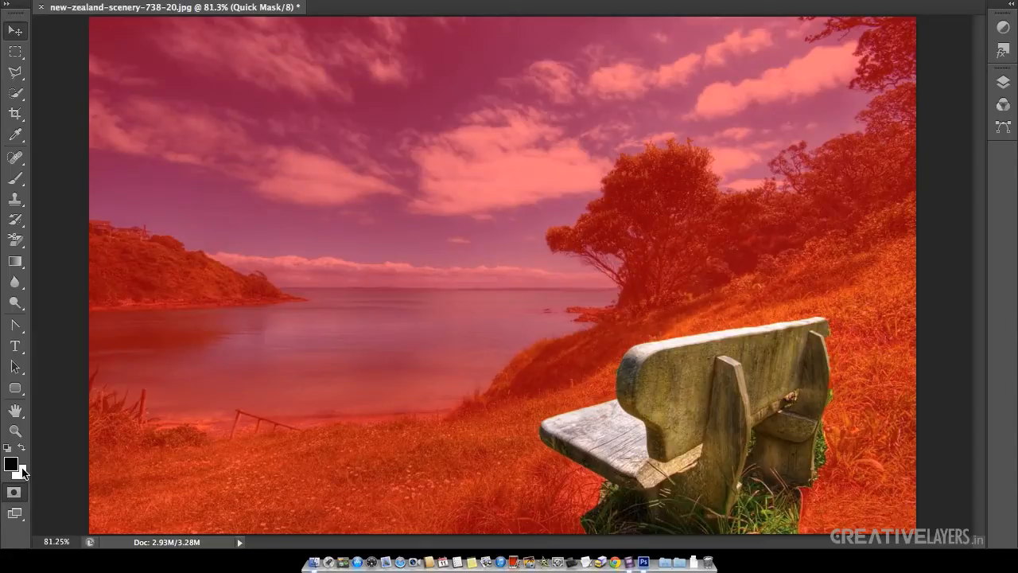
pyautogui.moveTo(24, 472)
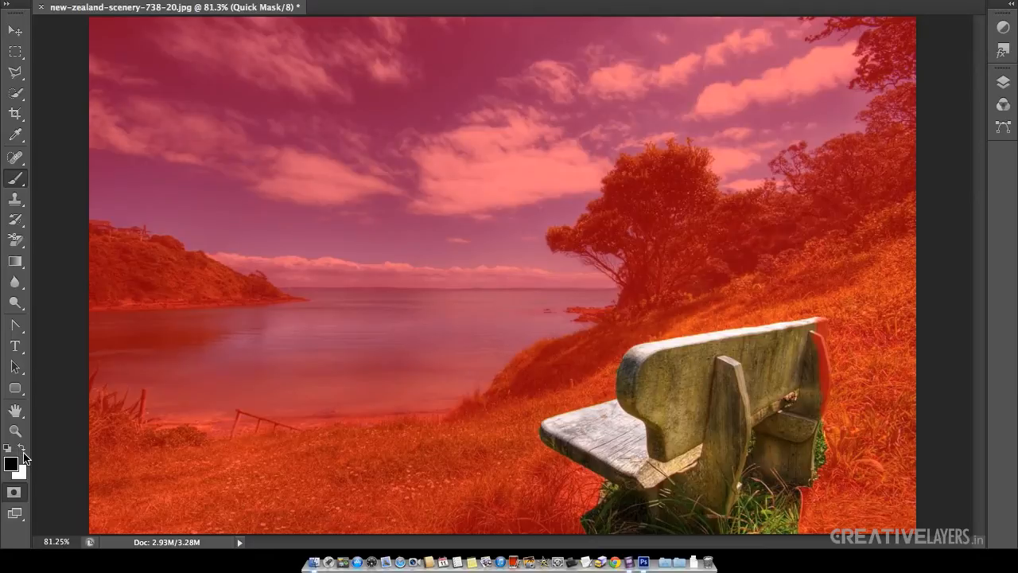
pyautogui.moveTo(22, 451)
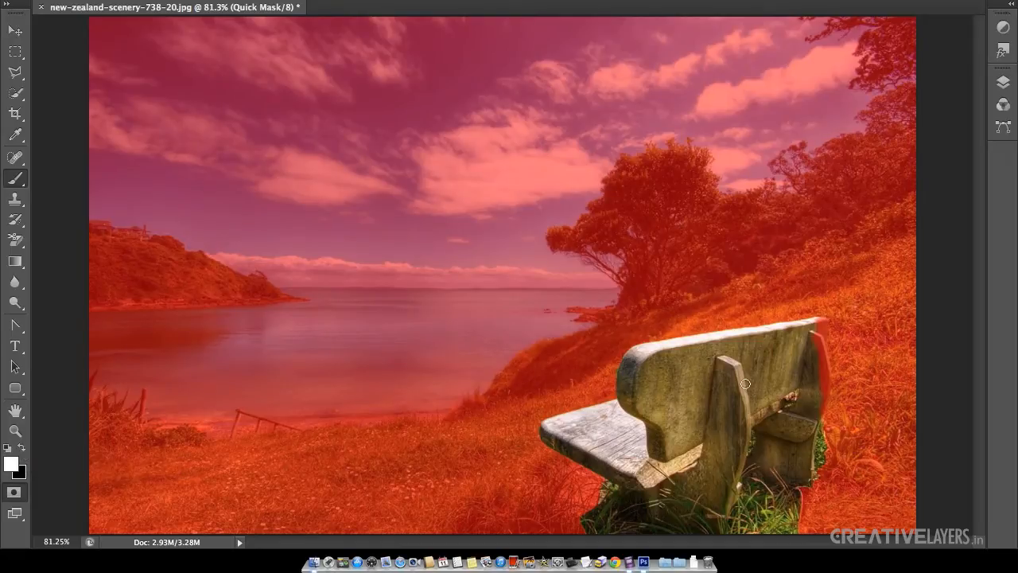
pyautogui.moveTo(820, 323)
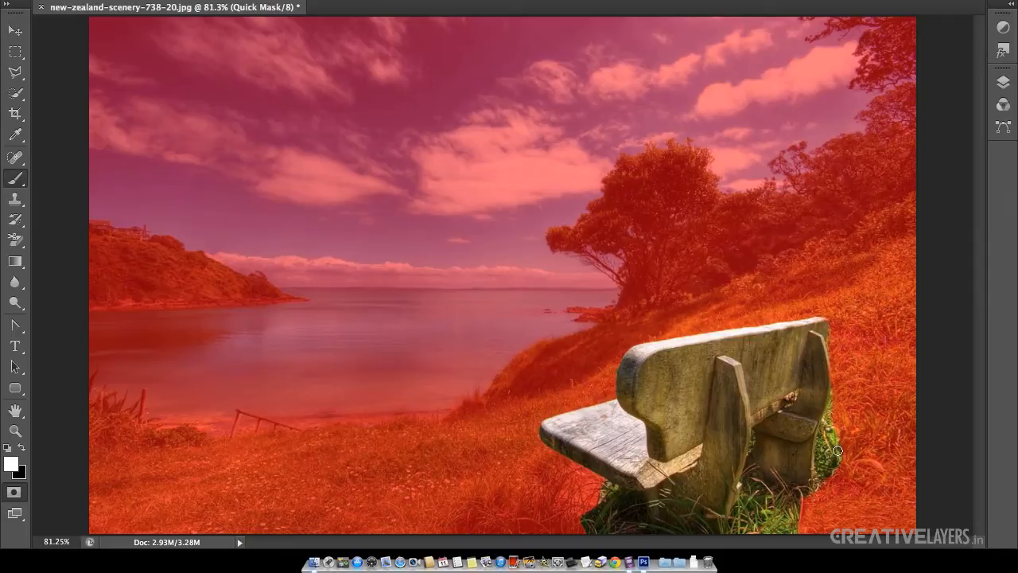
pyautogui.moveTo(835, 466)
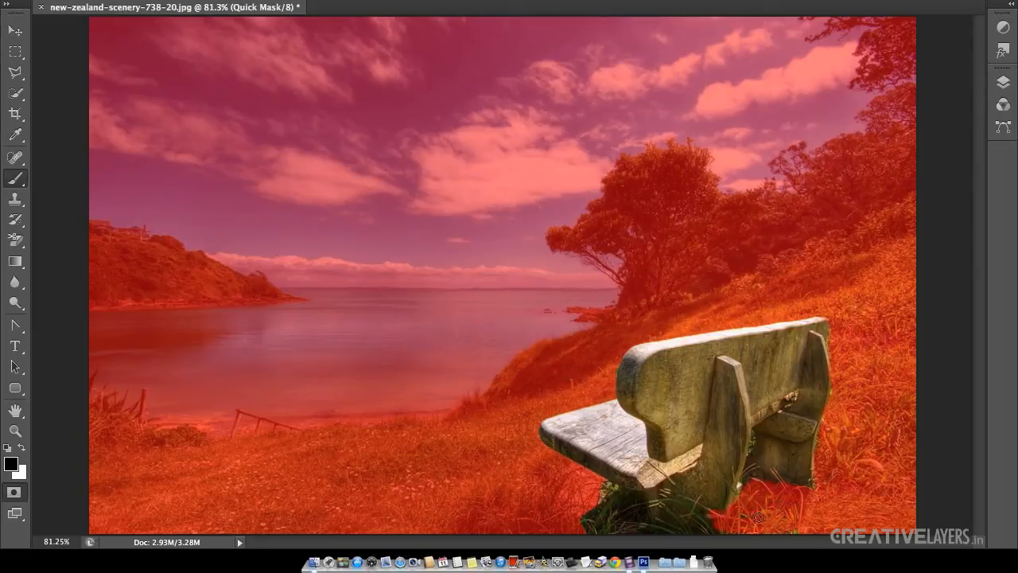
pyautogui.moveTo(799, 526)
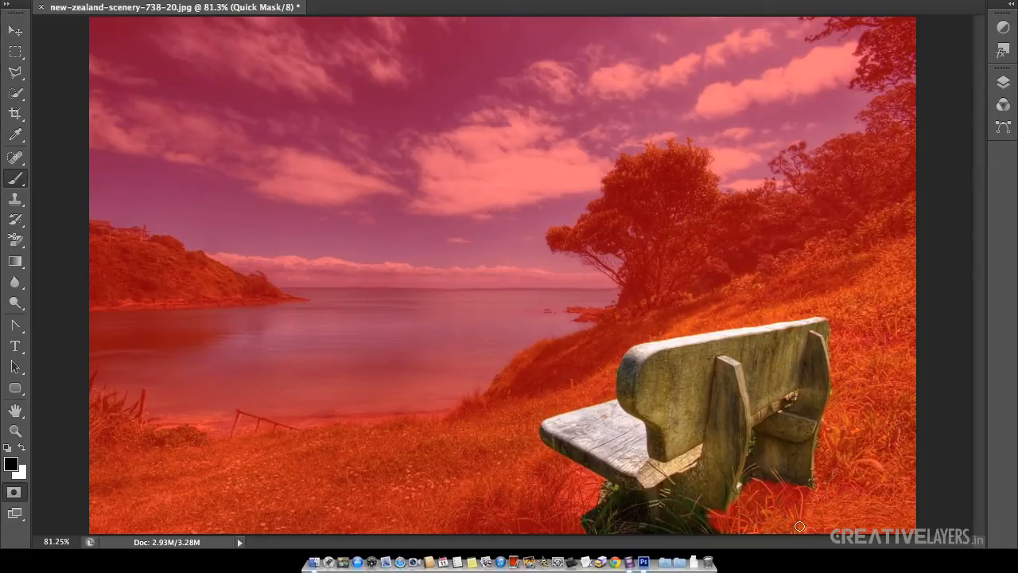